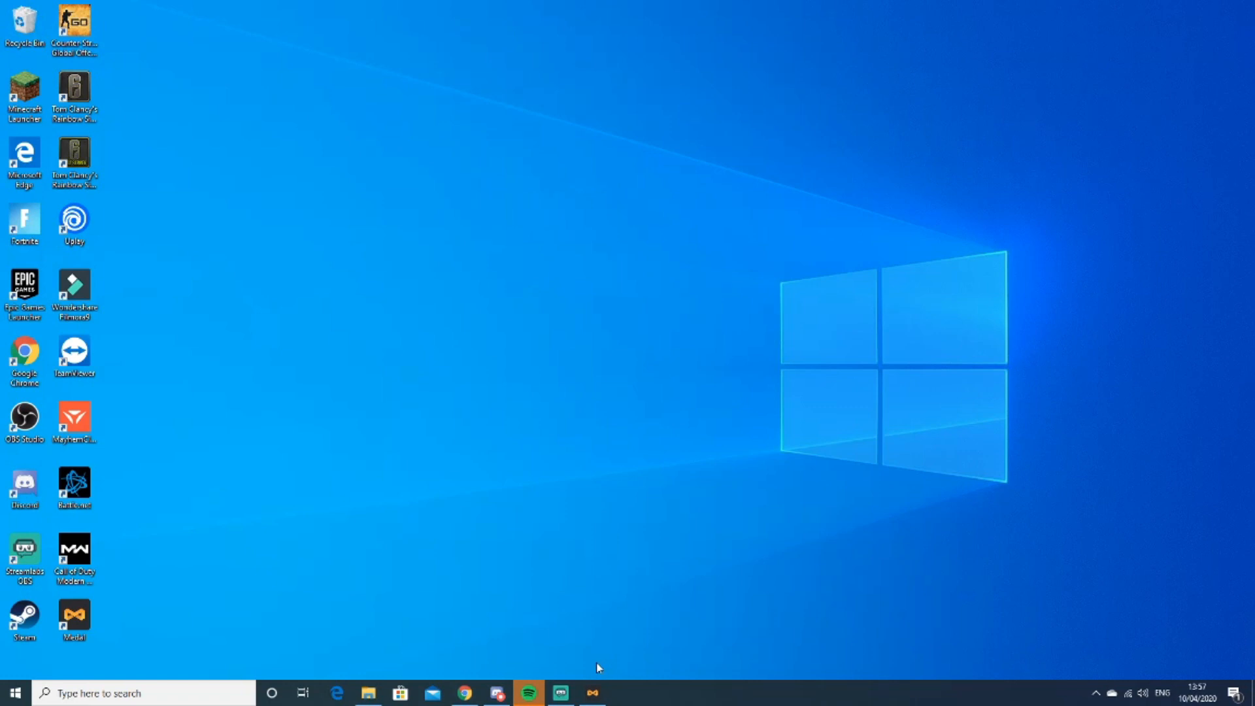
{"action": "mouse_move", "coordinate": [463, 693]}
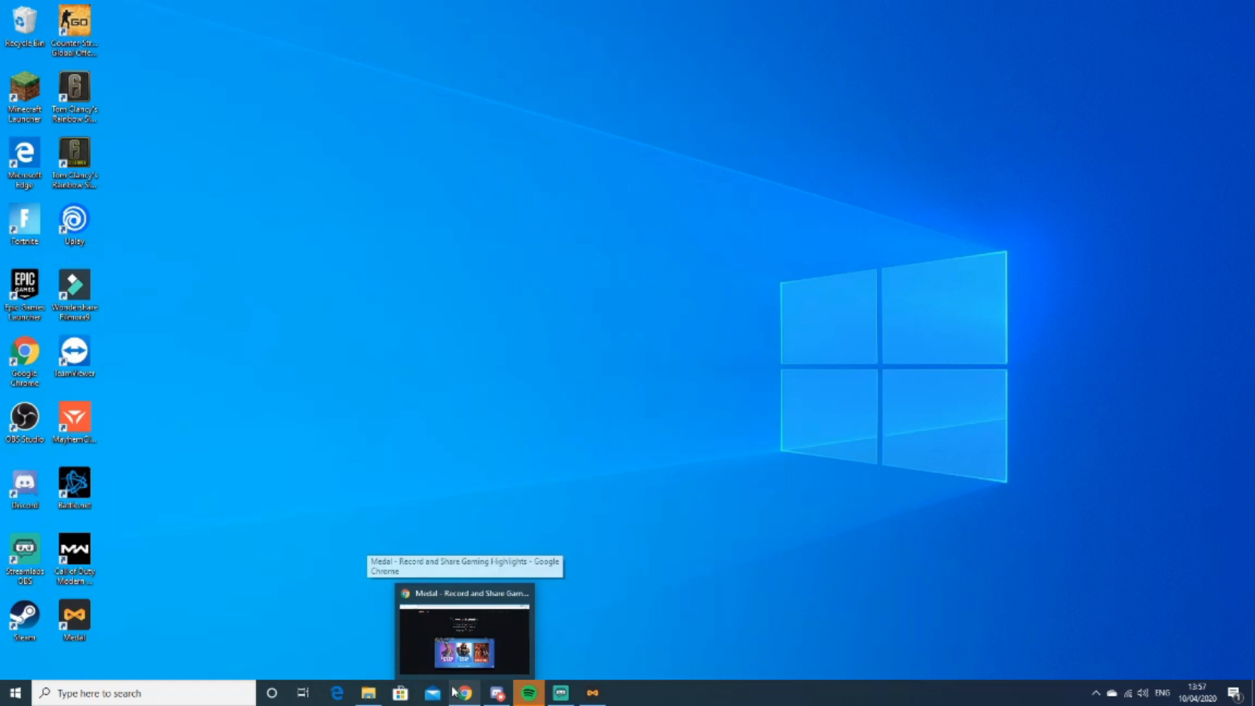
{"action": "mouse_move", "coordinate": [478, 693]}
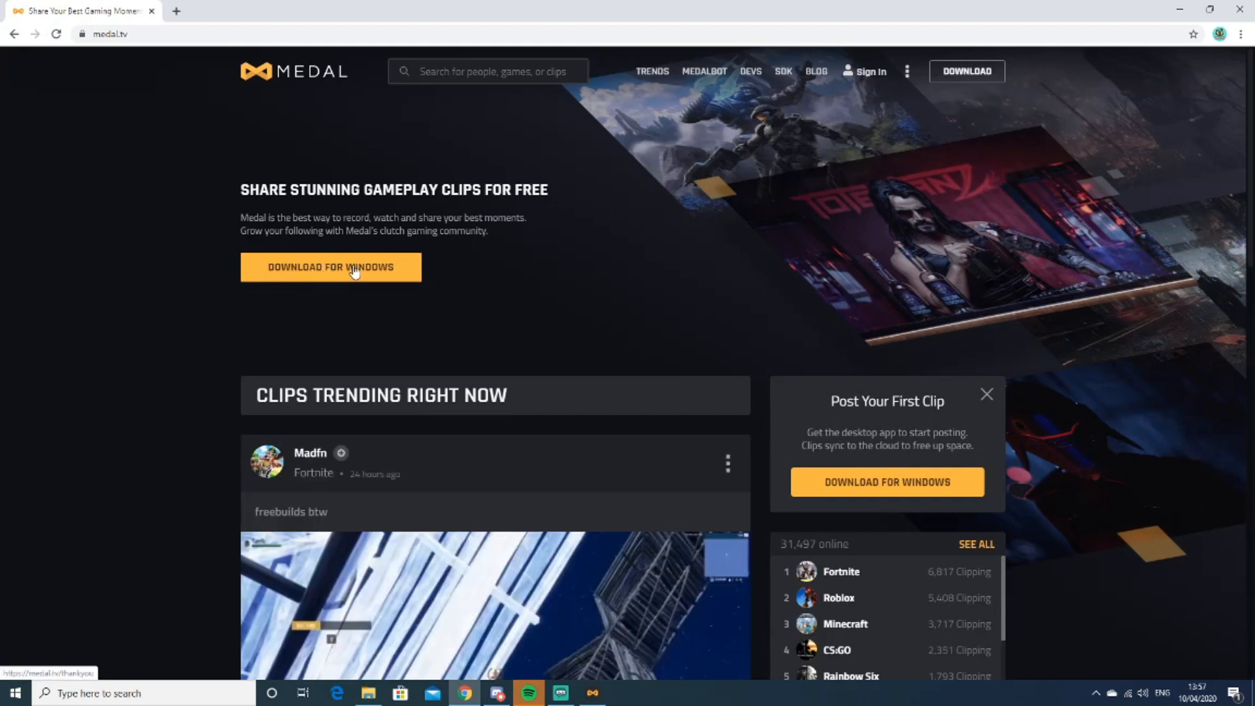
{"action": "mouse_move", "coordinate": [384, 294]}
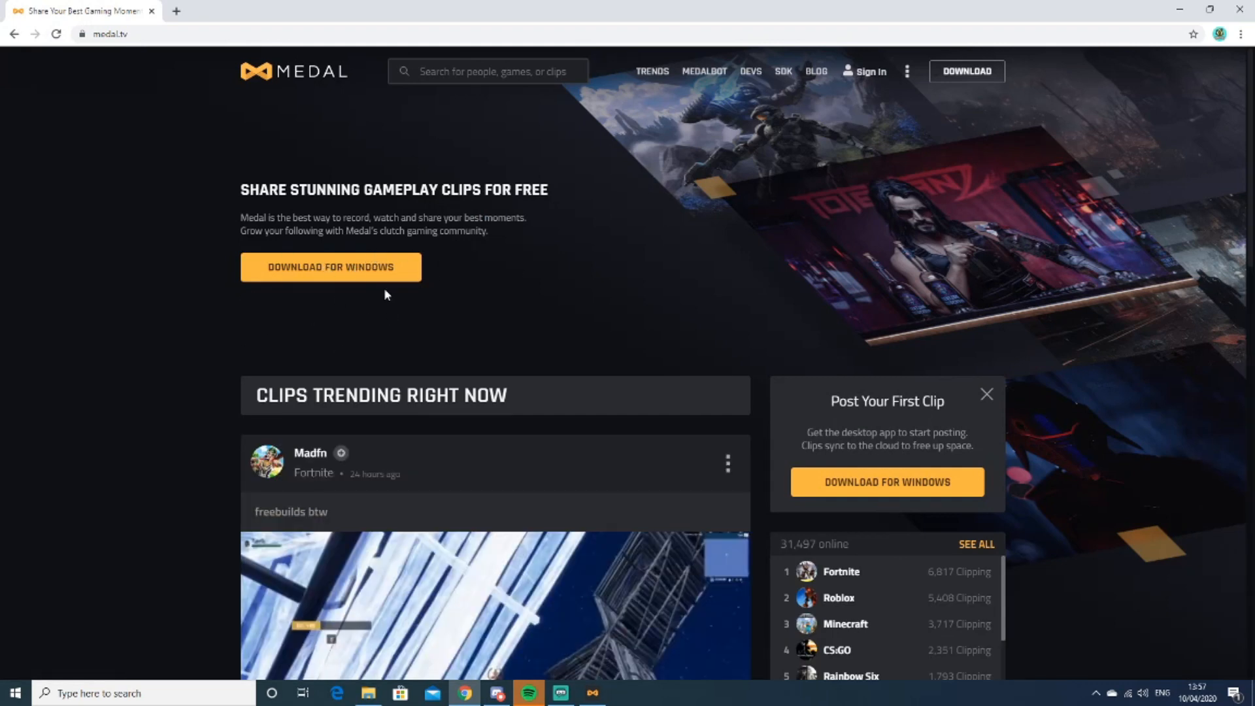
Download the MedalSetup.exe Windows installer from medal.tv
{"action": "left_click", "coordinate": [329, 267]}
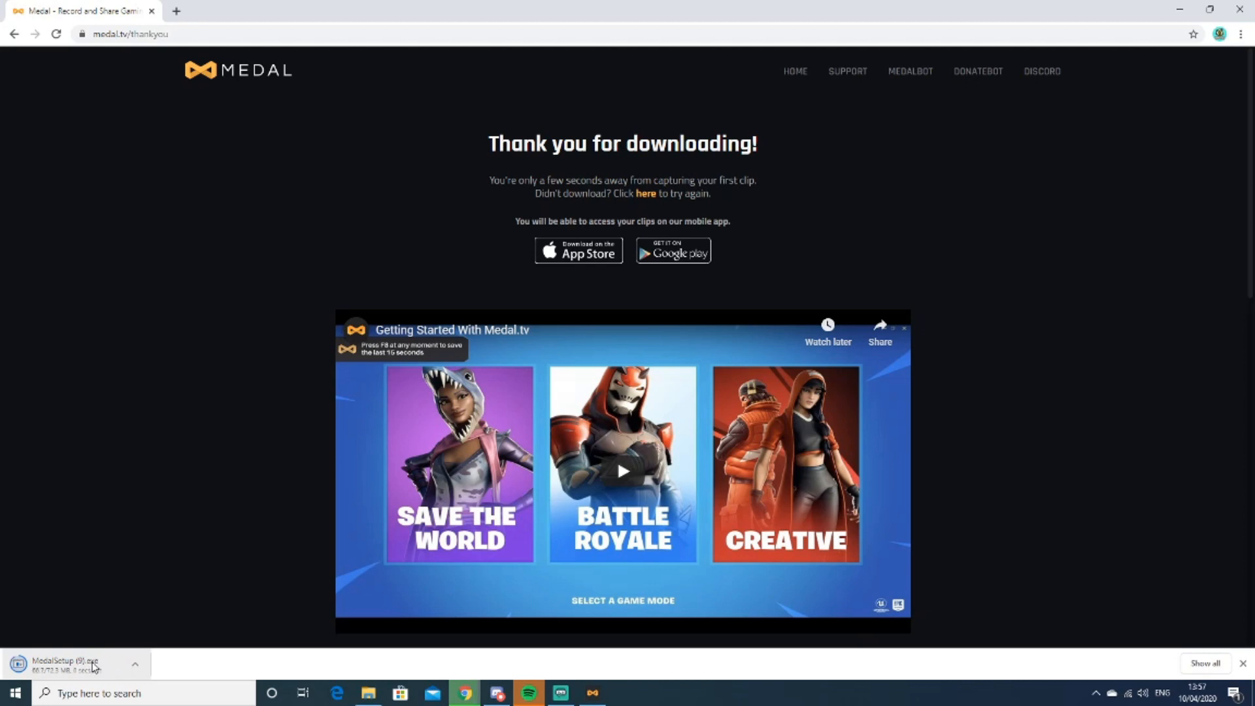
Run MedalSetup.exe and let it download recorder and app updates
{"action": "left_click", "coordinate": [72, 664]}
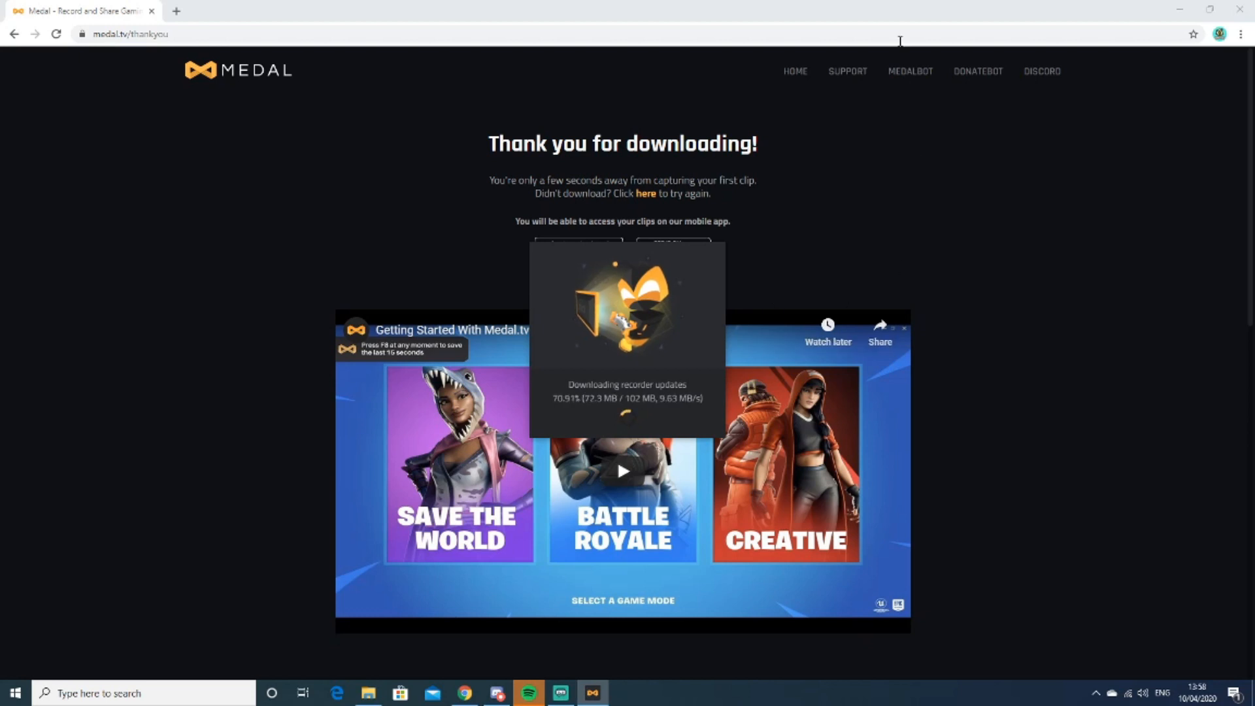
{"action": "scroll", "scroll_direction": "down", "scroll_amount": 3}
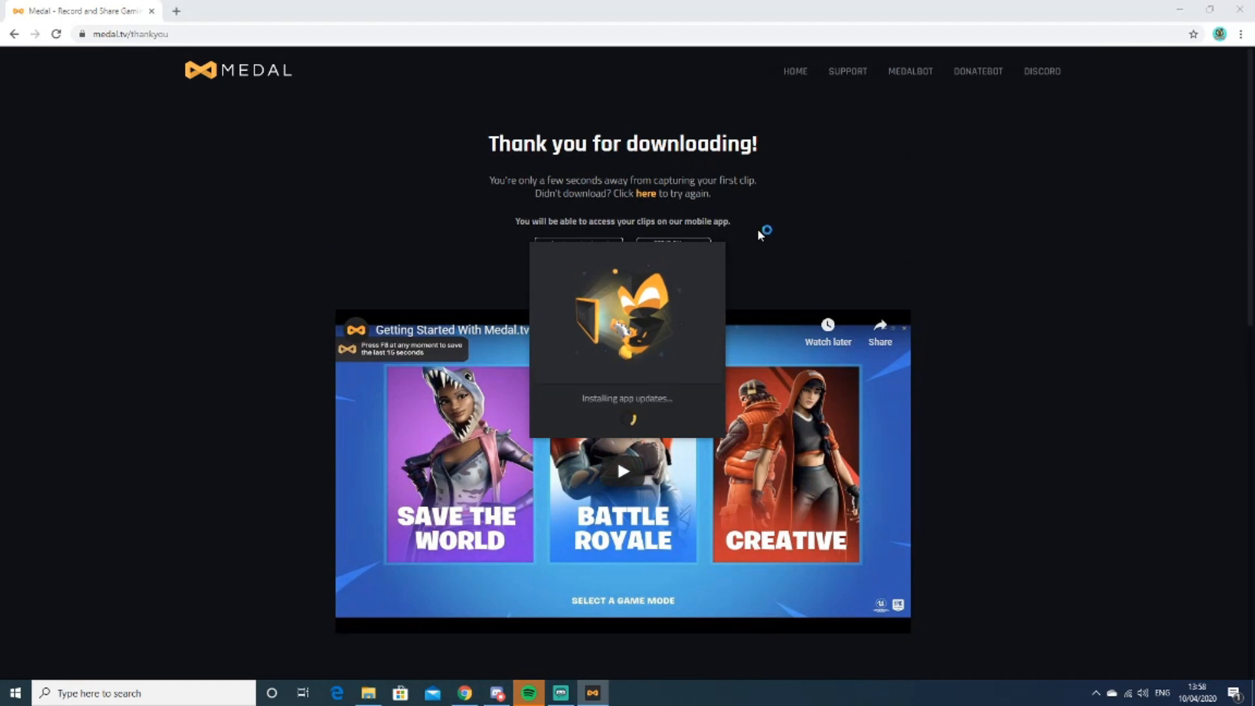
{"action": "mouse_move", "coordinate": [680, 366]}
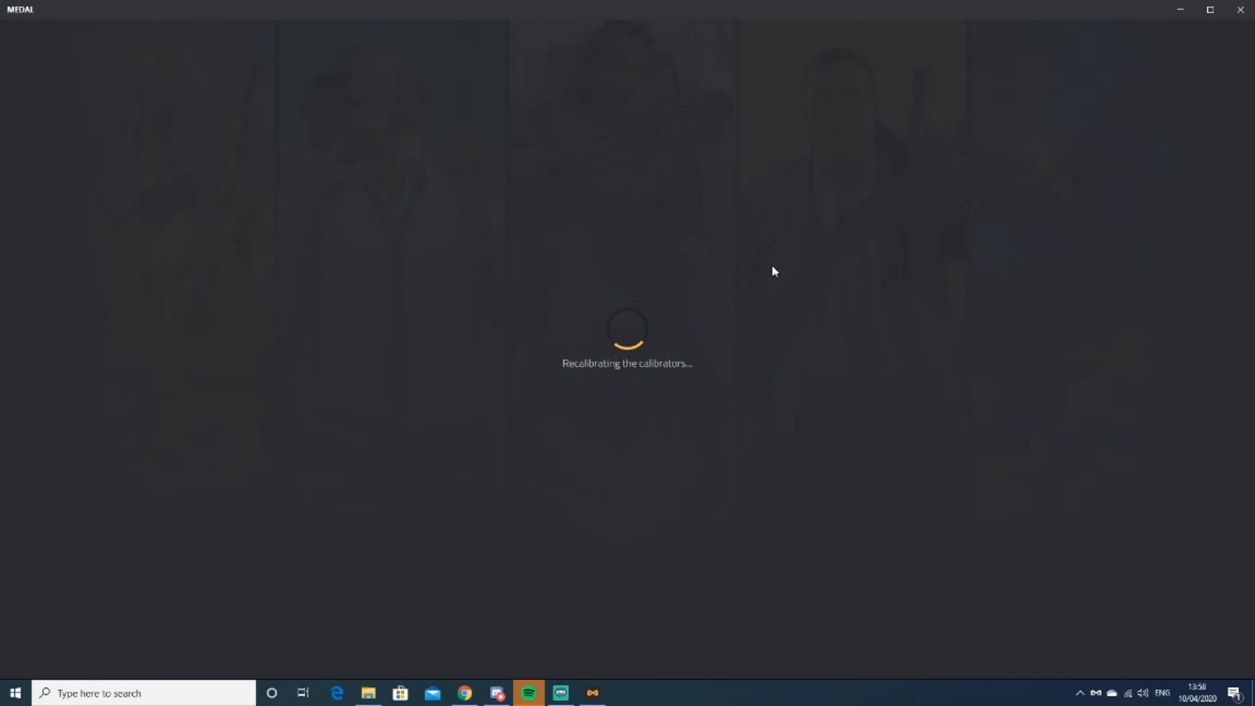
{"action": "mouse_move", "coordinate": [249, 299]}
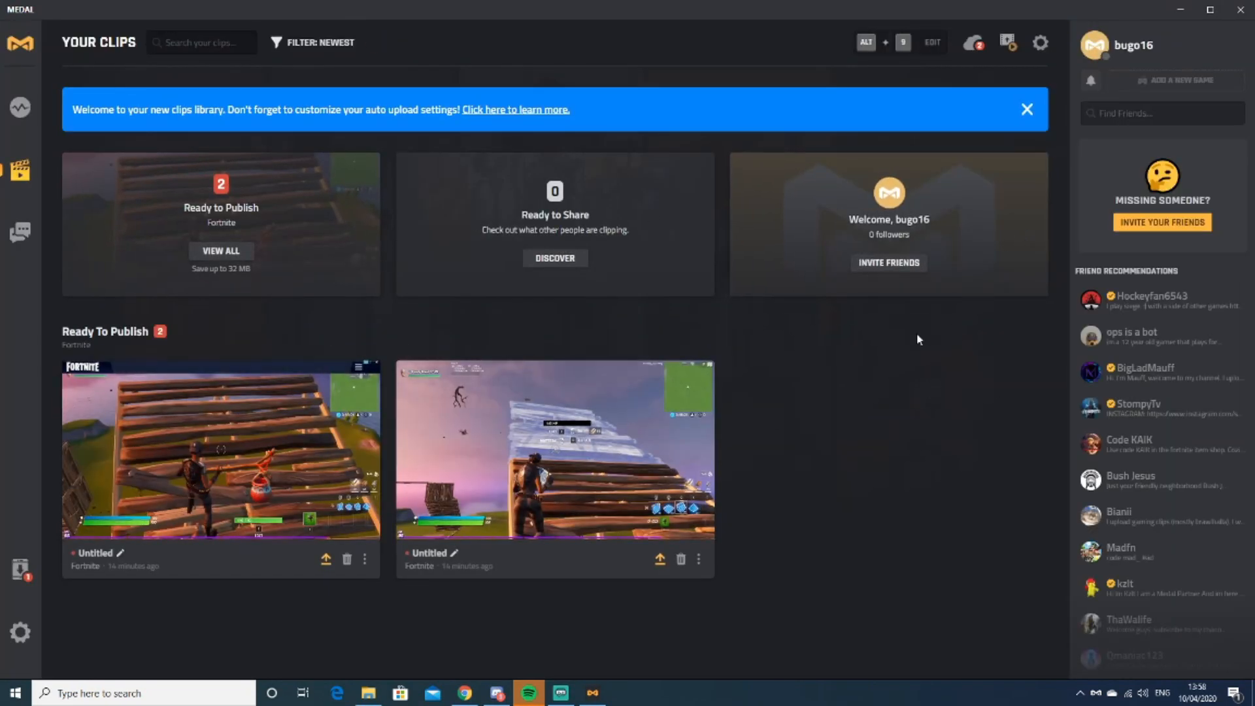
{"action": "mouse_move", "coordinate": [903, 42]}
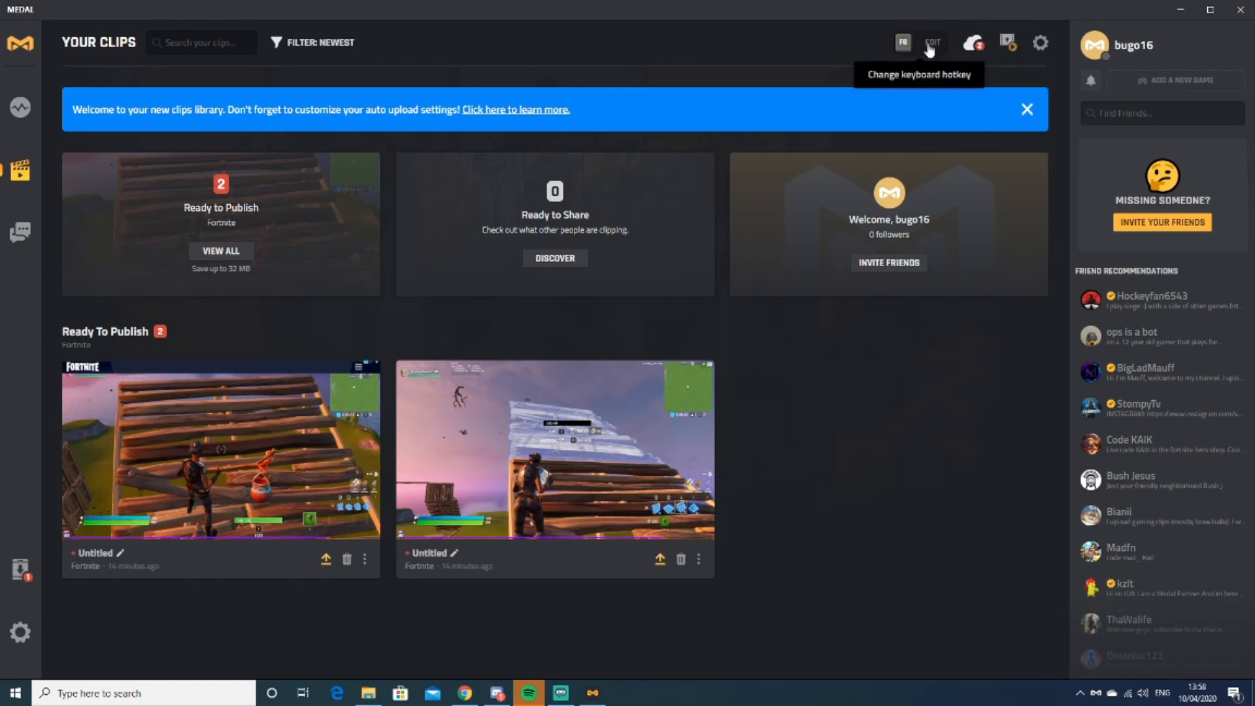
Start editing the ALT + 9 clip-saving hotkey, leaving it unchanged
{"action": "left_click", "coordinate": [930, 42]}
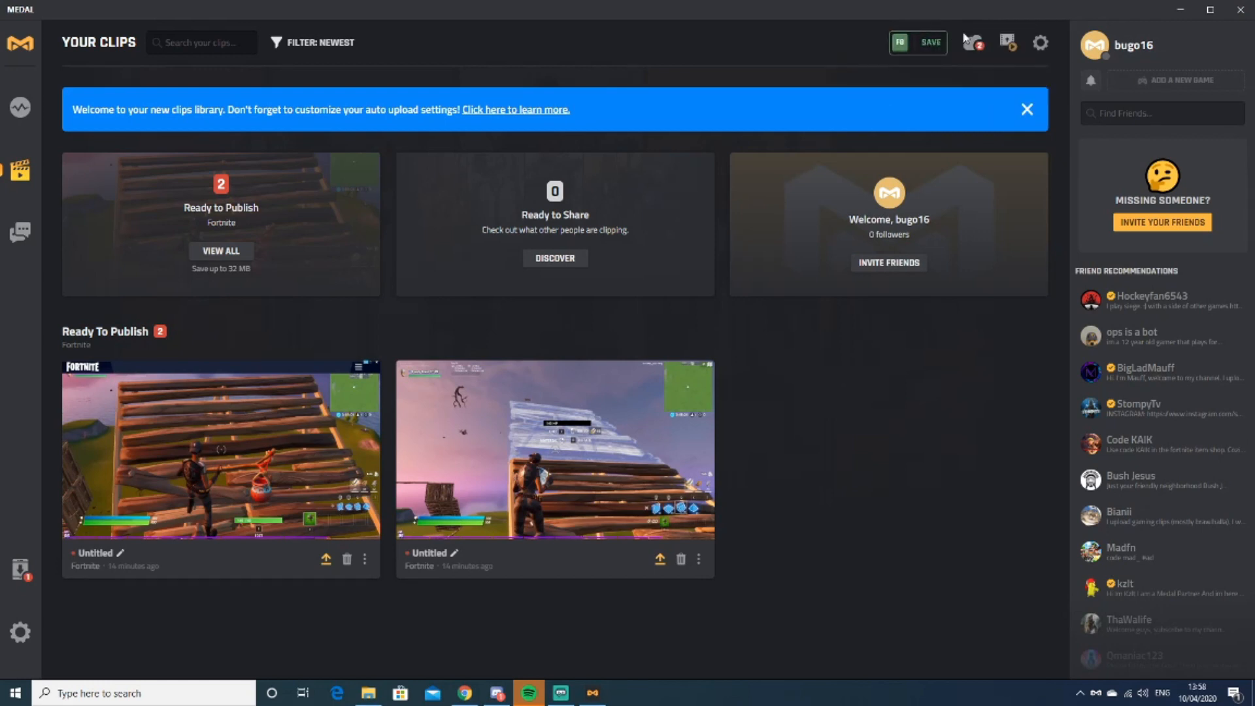
{"action": "mouse_move", "coordinate": [610, 531]}
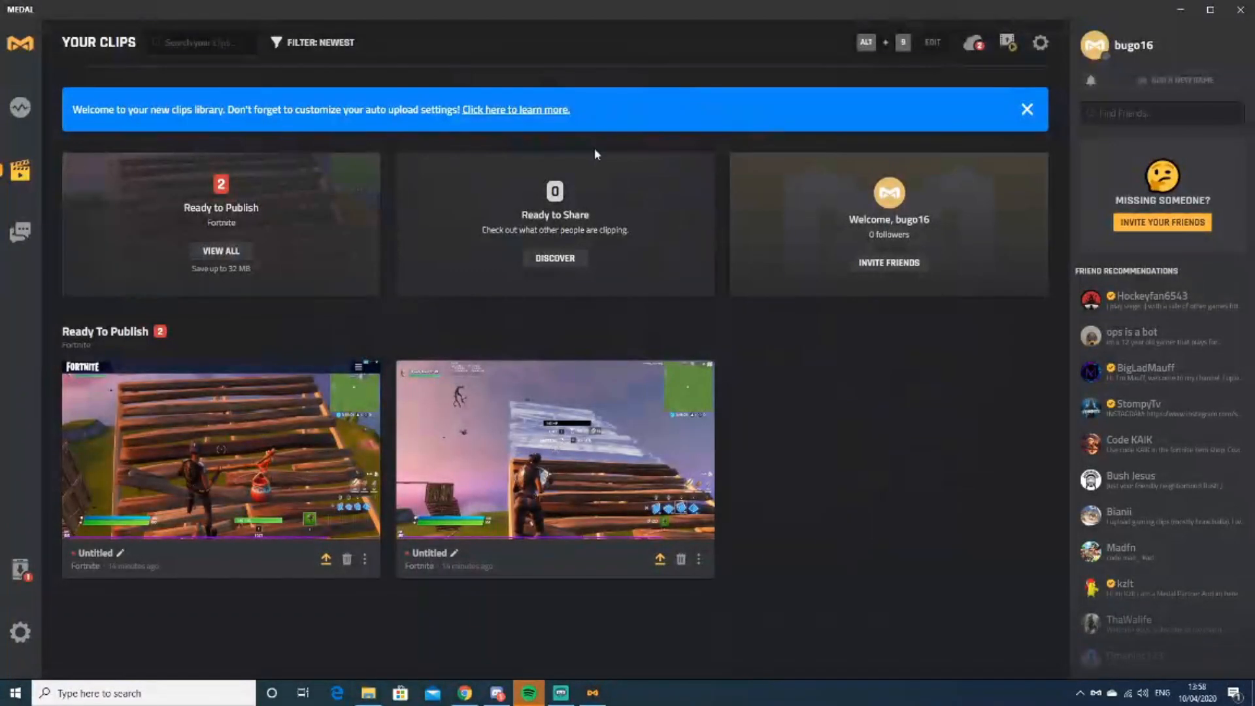
{"action": "mouse_move", "coordinate": [1040, 43]}
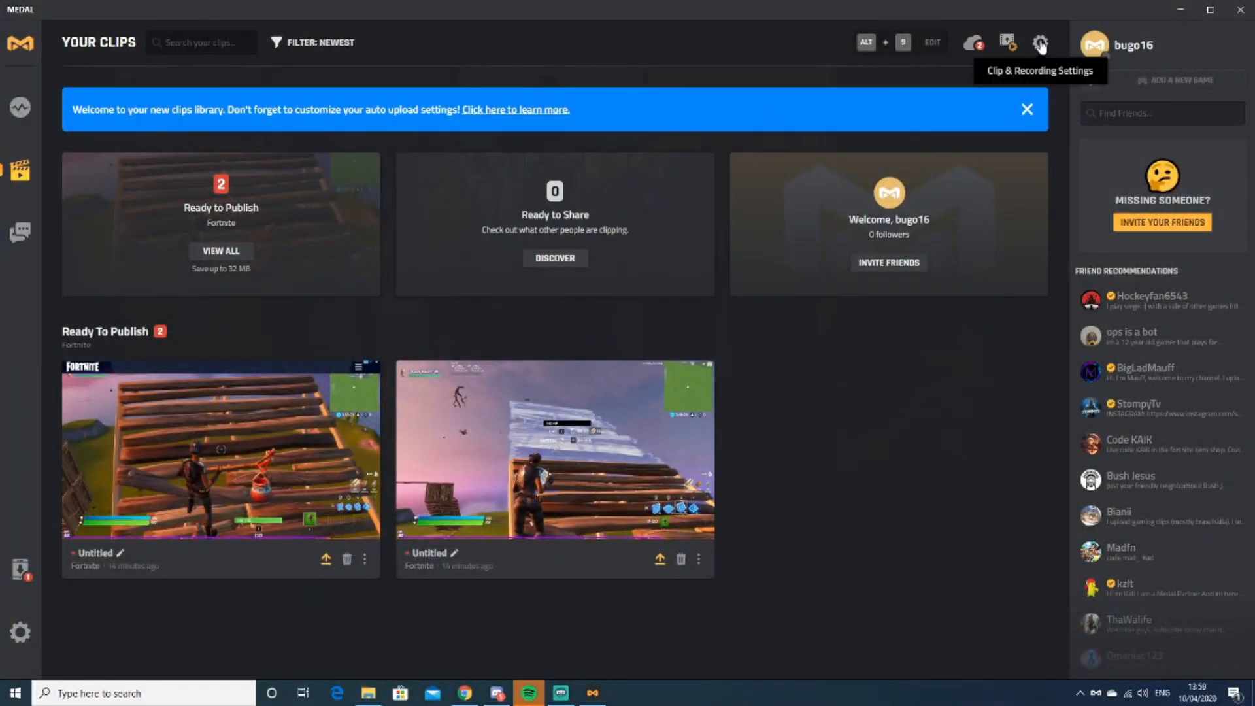
Review clip settings, keeping High resolution, 60 FPS and 15-second length
{"action": "left_click", "coordinate": [1039, 43]}
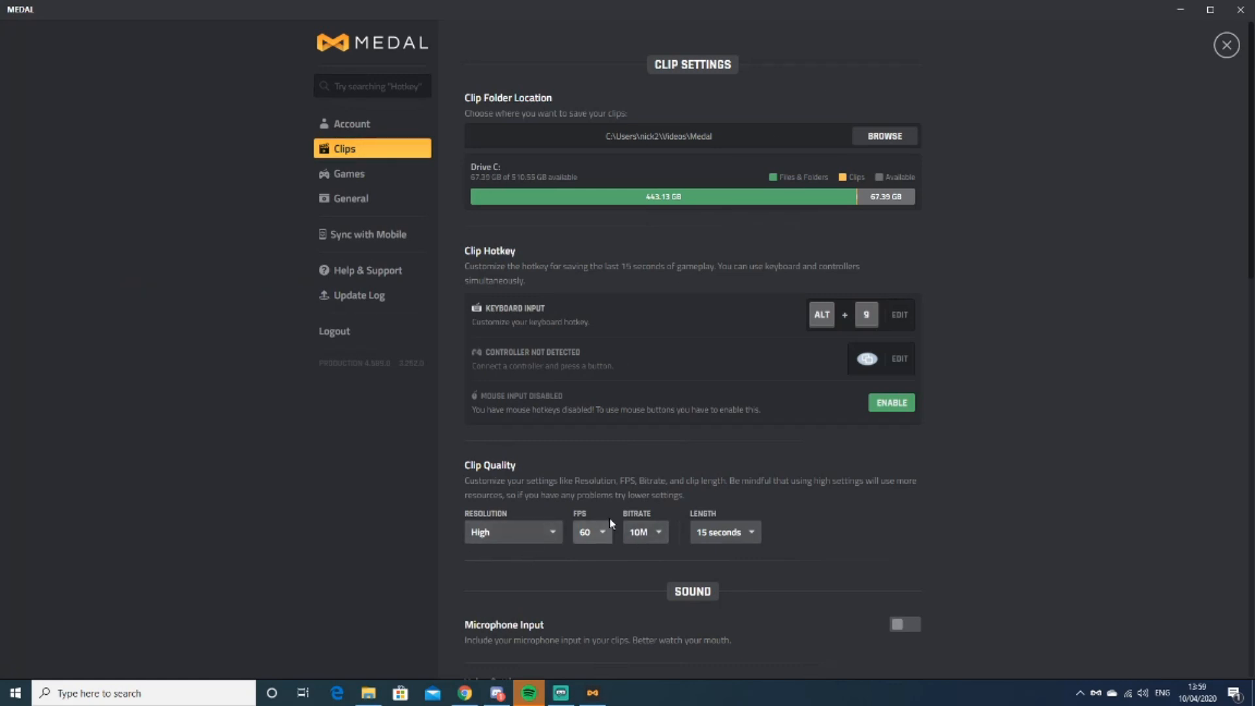
{"action": "left_click", "coordinate": [591, 532]}
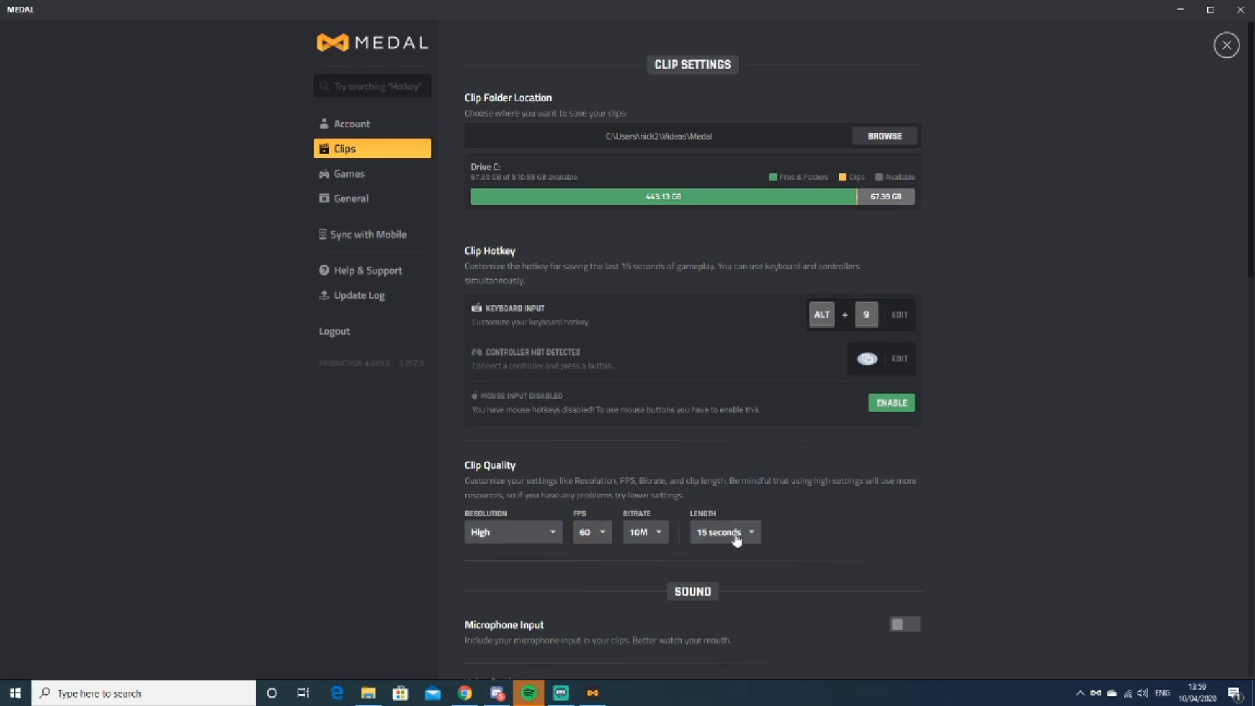
{"action": "left_click", "coordinate": [723, 532]}
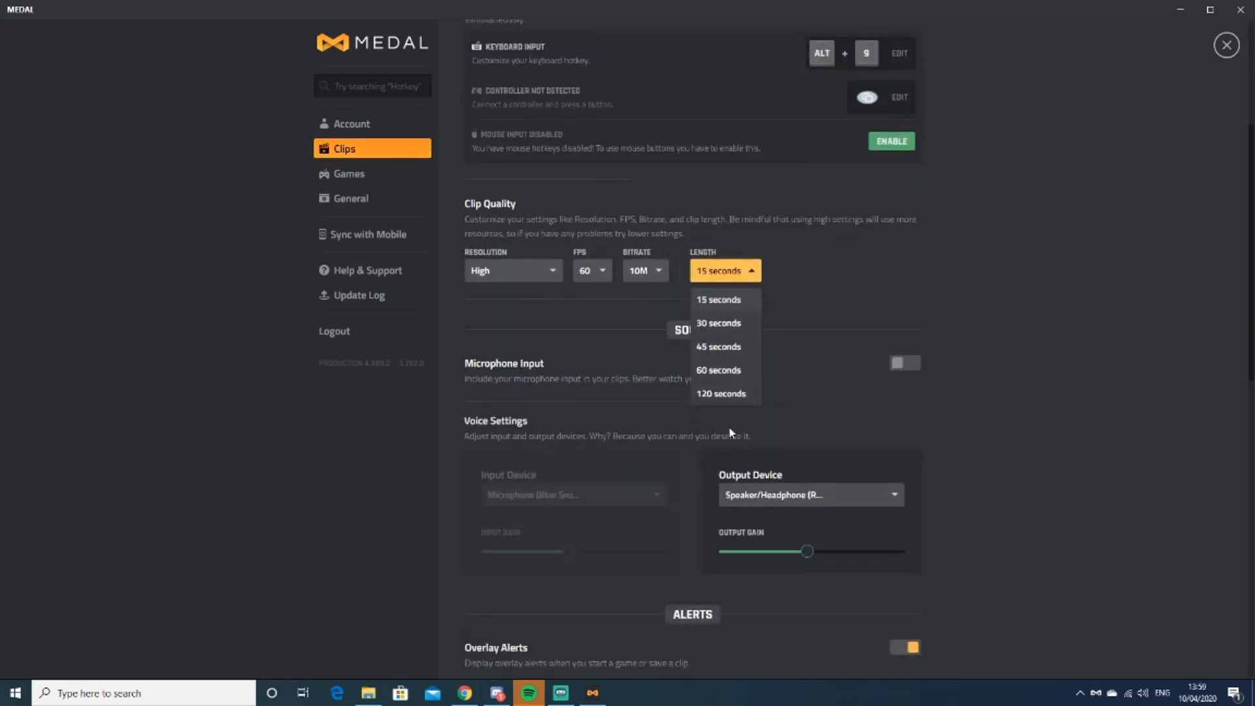
{"action": "mouse_move", "coordinate": [722, 405]}
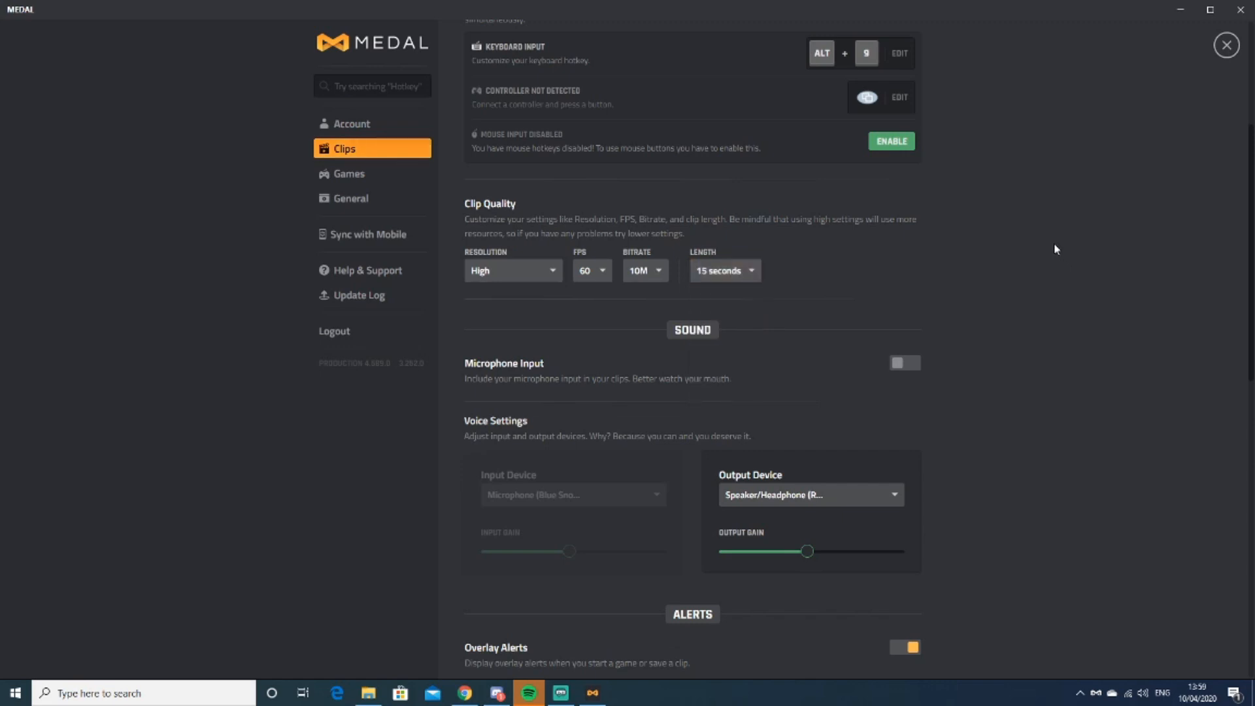
{"action": "scroll", "scroll_direction": "down", "scroll_amount": 3}
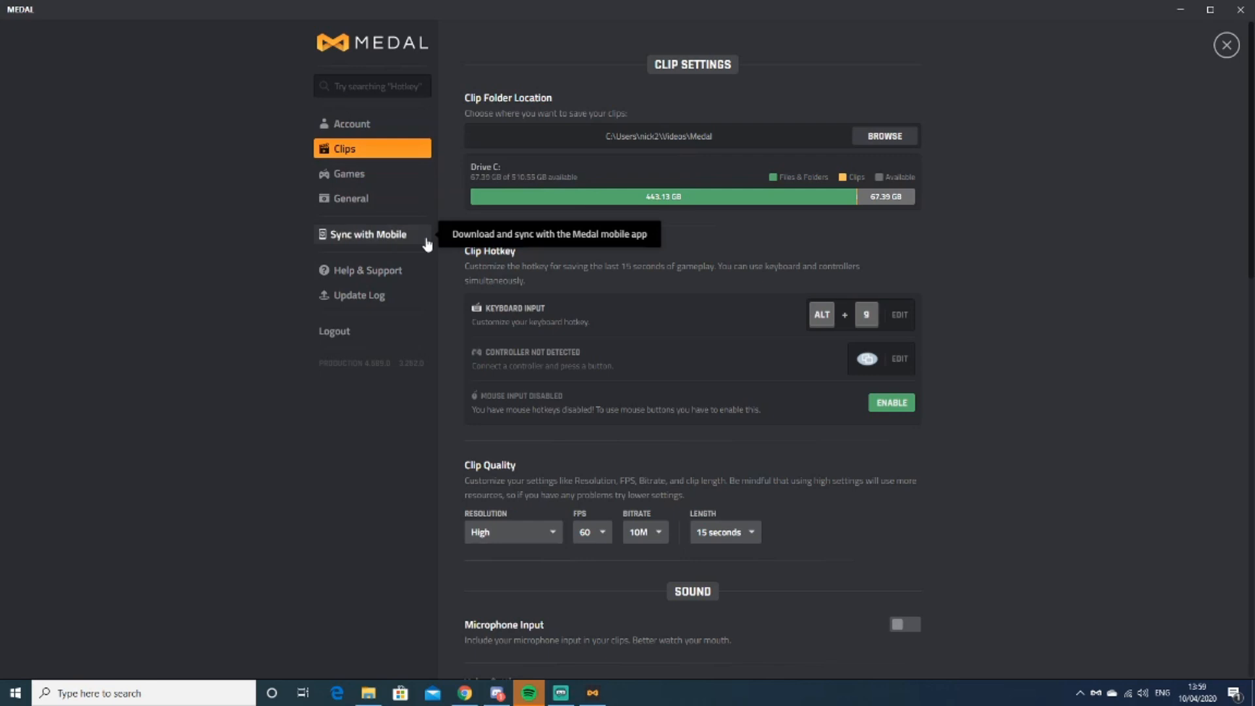
{"action": "mouse_move", "coordinate": [874, 139]}
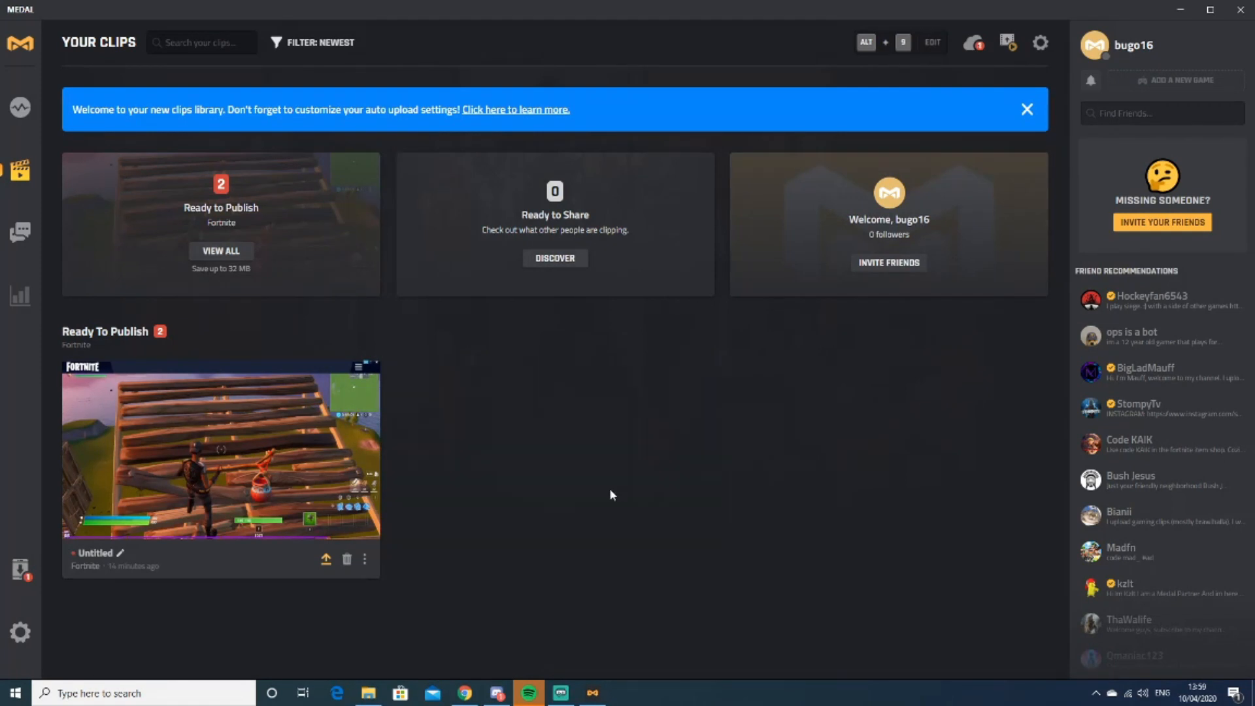
Delete the remaining Fortnite clip and confirm, emptying the library
{"action": "left_click", "coordinate": [347, 558]}
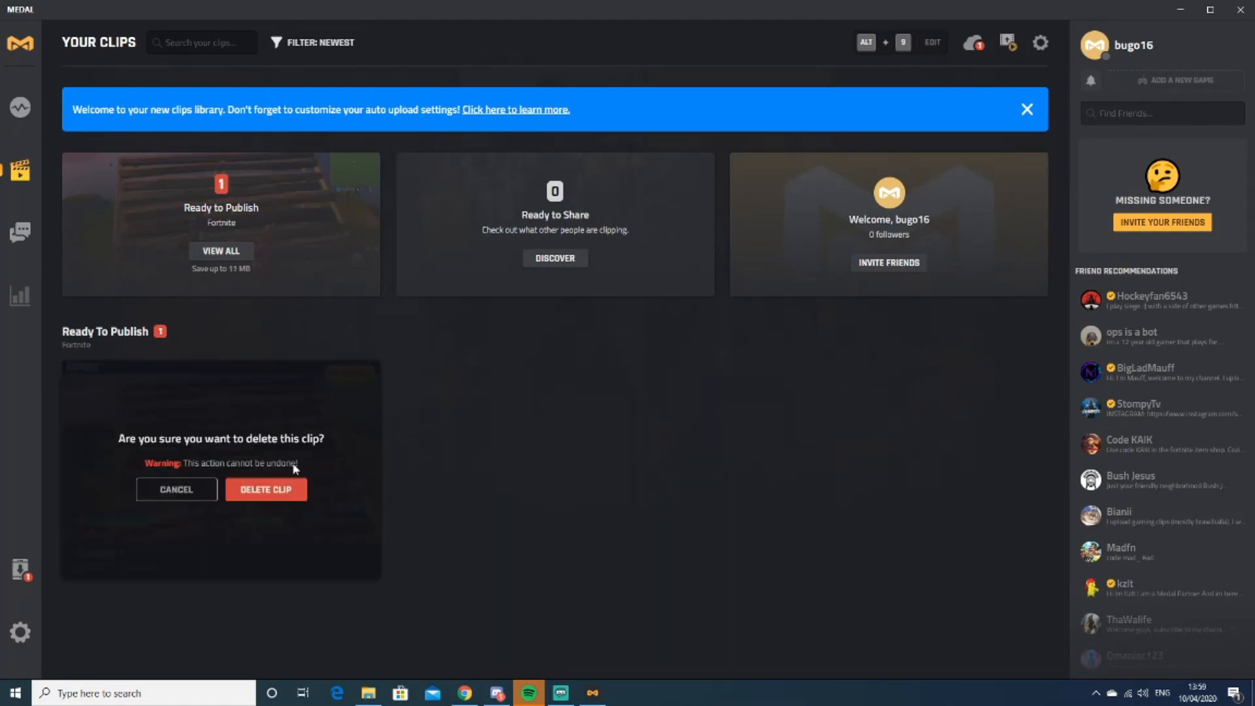
{"action": "left_click", "coordinate": [266, 489]}
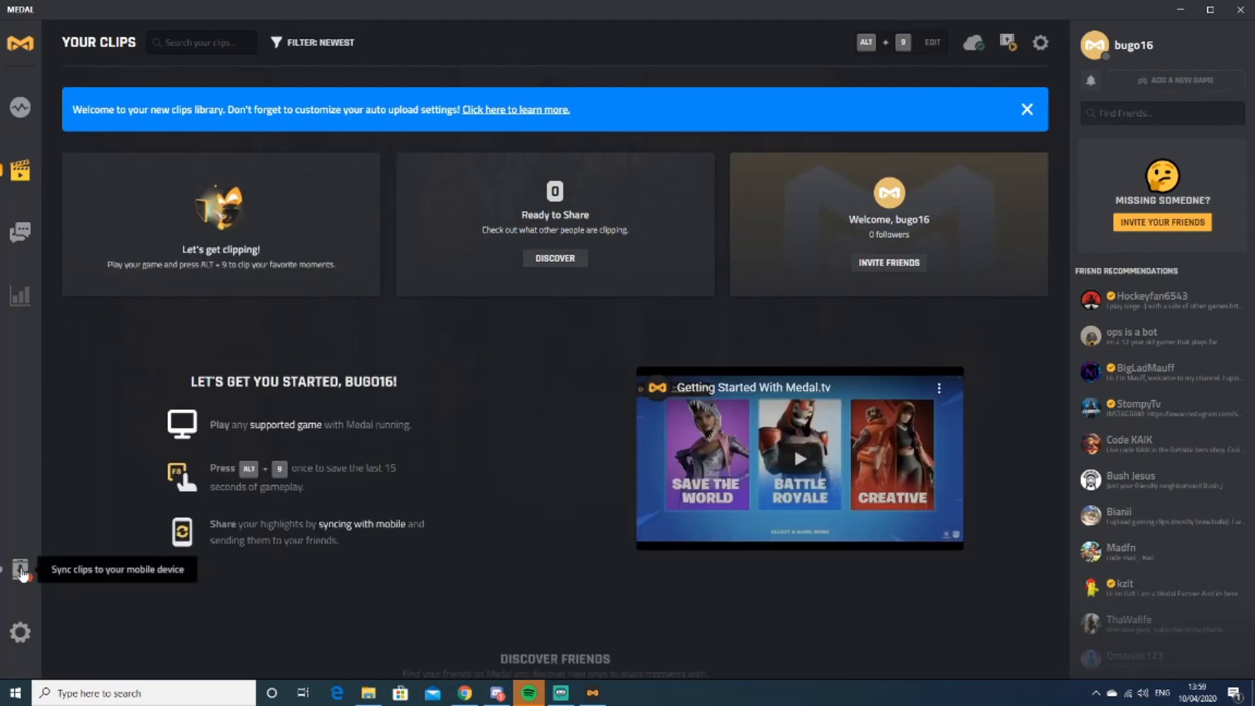